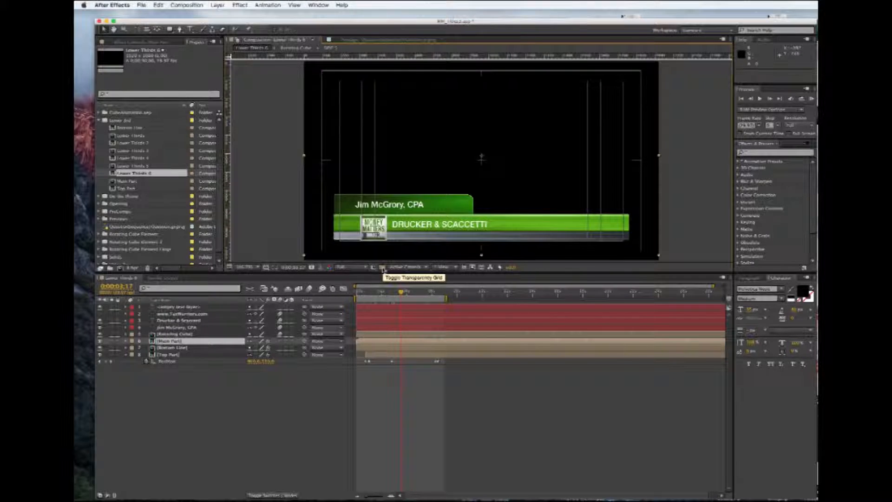
# - Show the transparency checkerboard behind the lower third in the Composition viewer
pyautogui.click(382, 268)
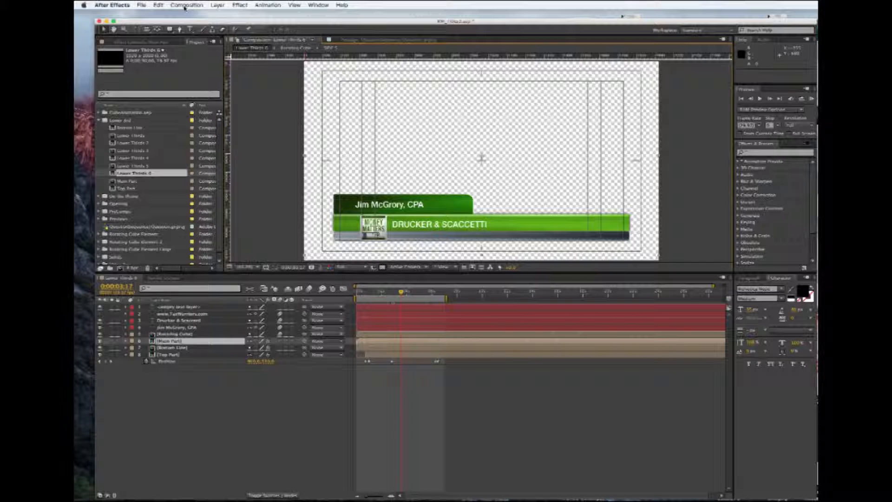
# - Add Lower Thirds 6 to the render queue and name its output file starting 'LT'
pyautogui.click(186, 5)
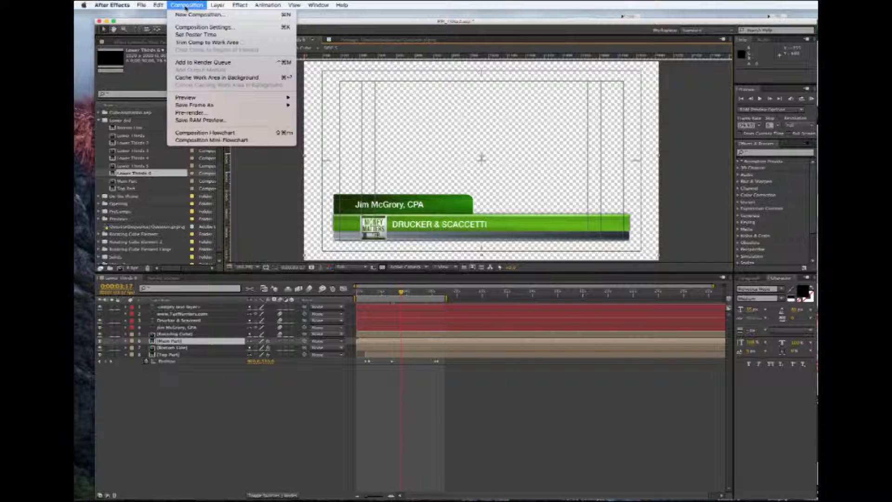
pyautogui.moveTo(203, 63)
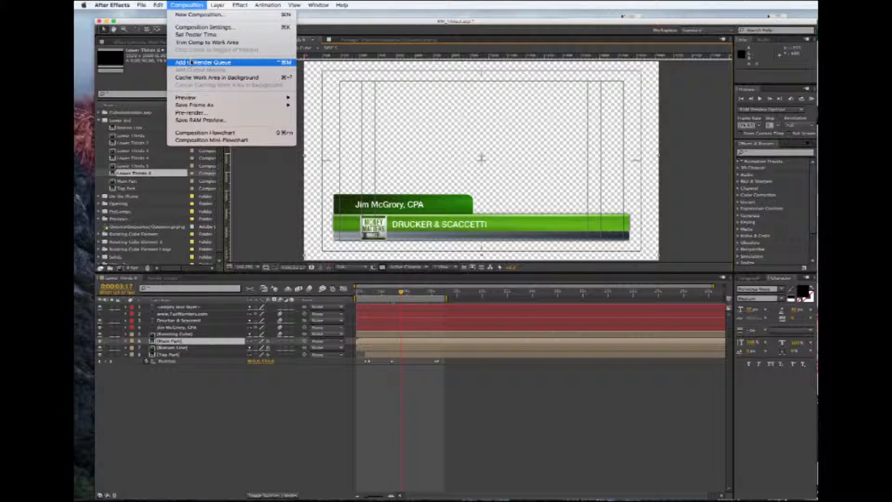
pyautogui.click(204, 63)
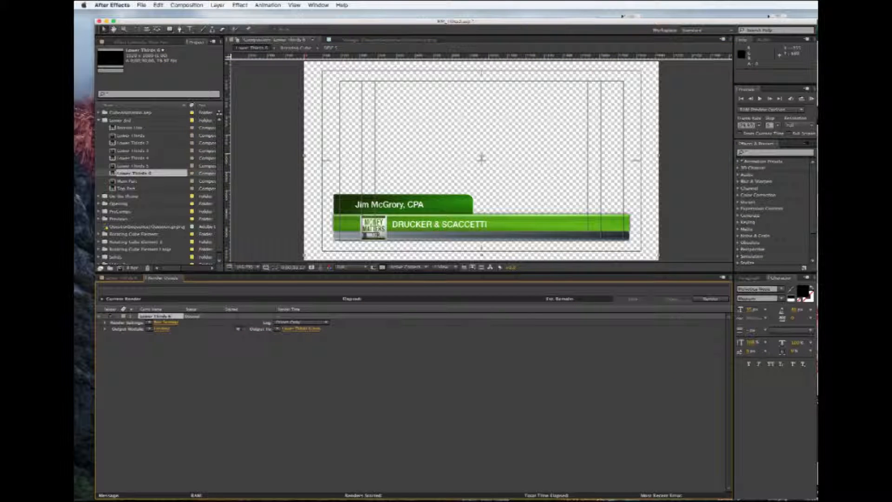
pyautogui.click(301, 329)
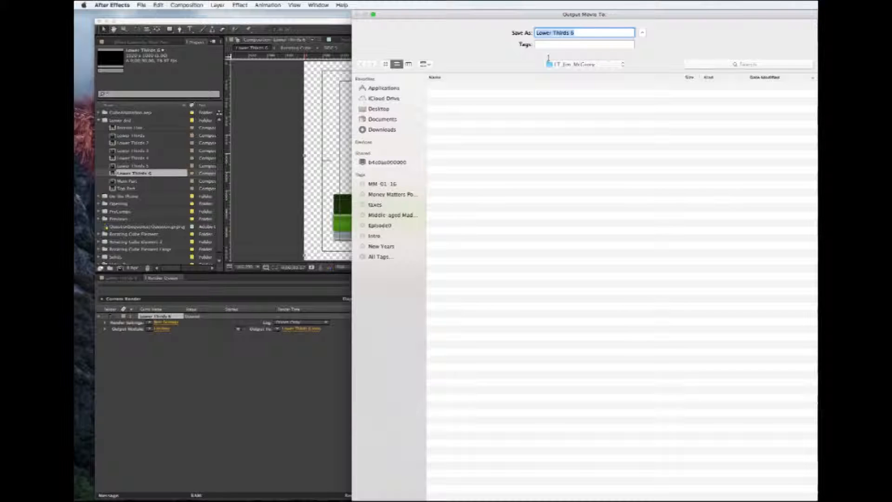
pyautogui.write('LT')
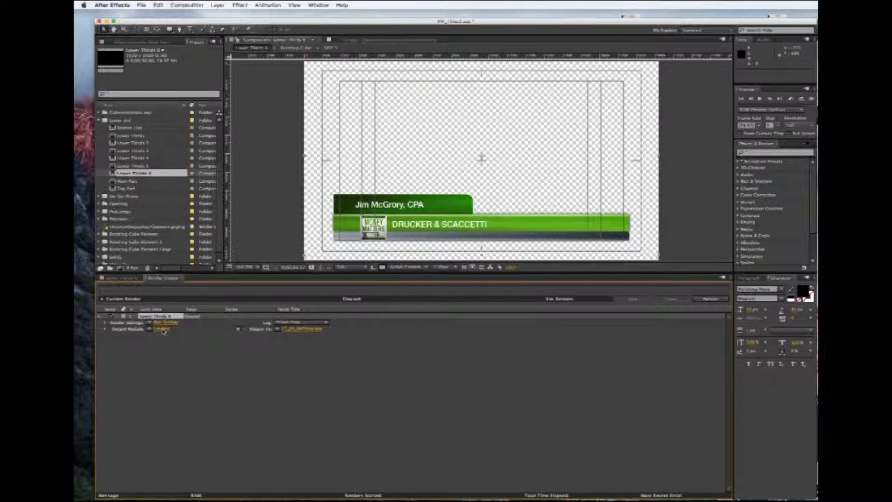
# - Set the output module to QuickTime with the Animation codec and RGB + Alpha channels
pyautogui.click(161, 329)
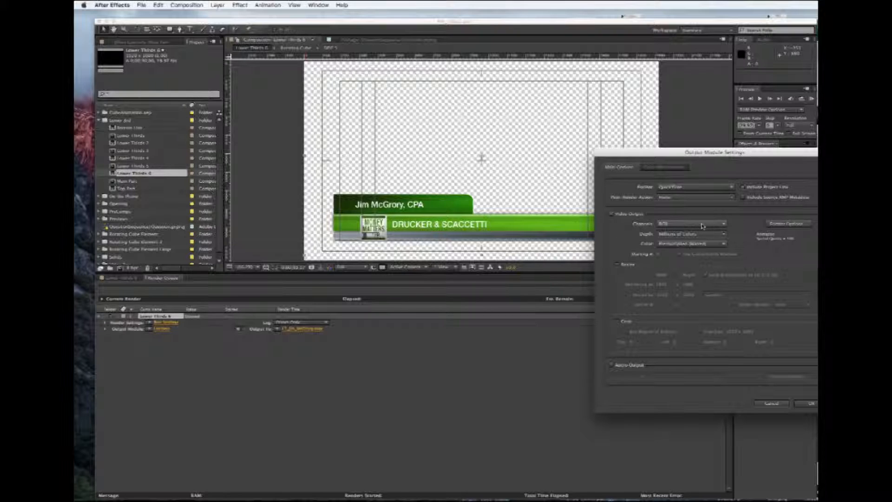
pyautogui.click(691, 224)
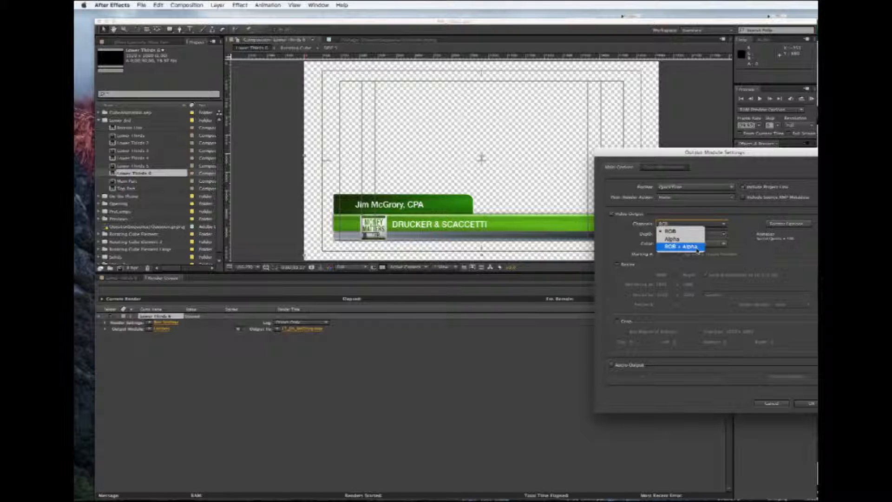
pyautogui.click(681, 248)
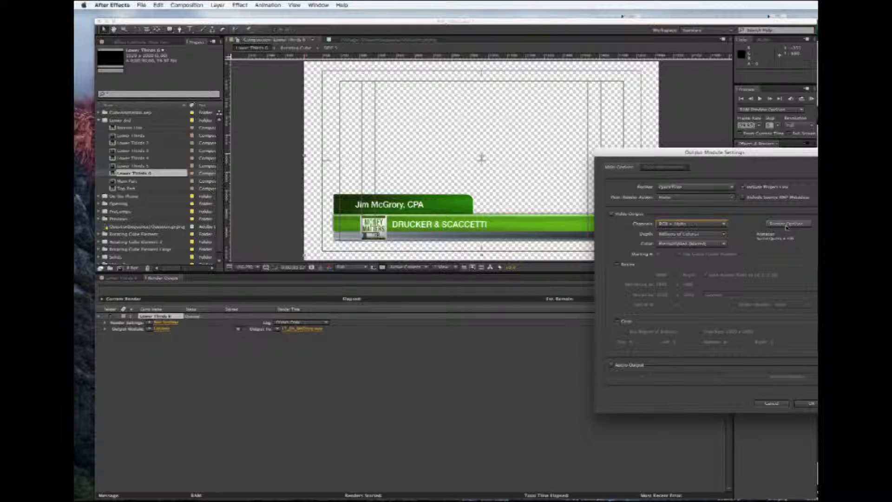
pyautogui.click(788, 224)
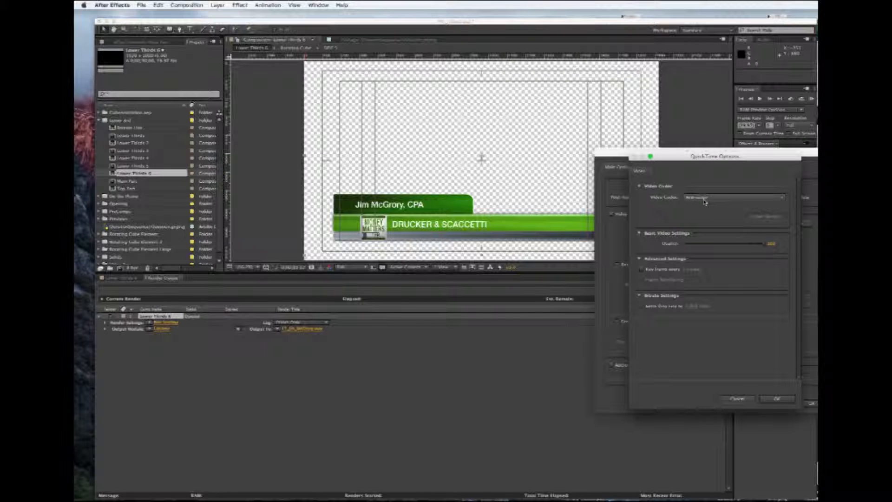
pyautogui.click(734, 198)
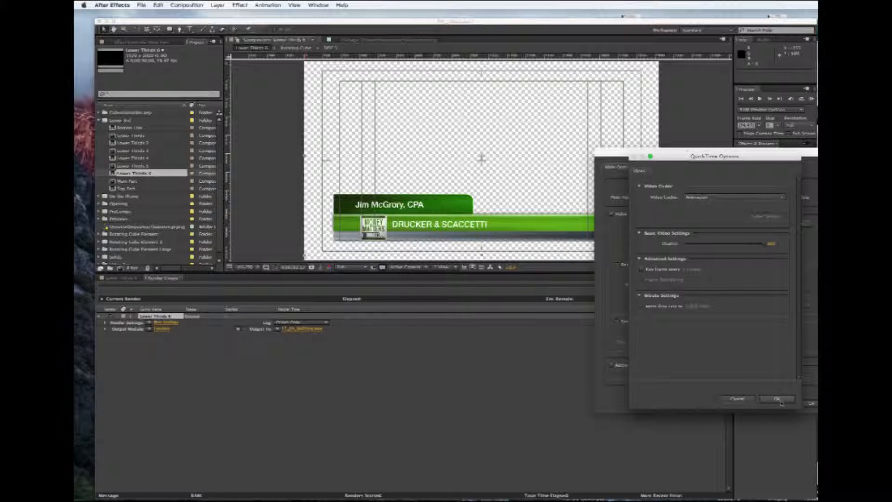
pyautogui.click(777, 399)
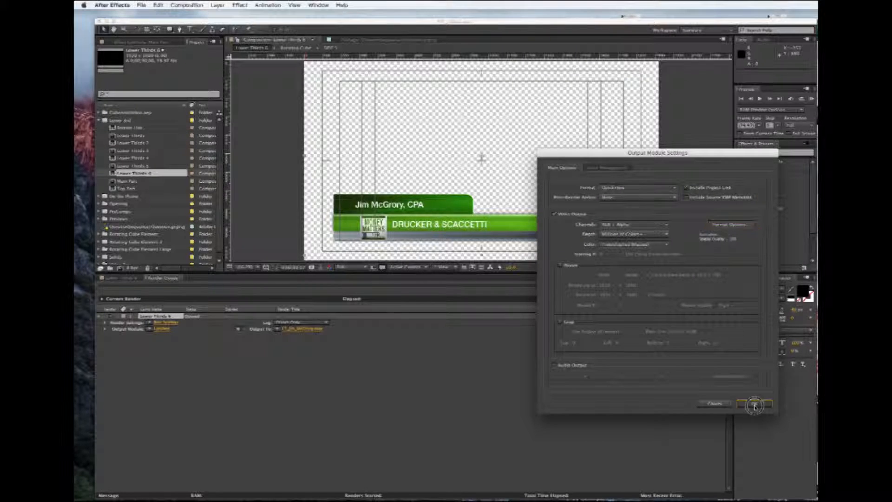
pyautogui.click(754, 404)
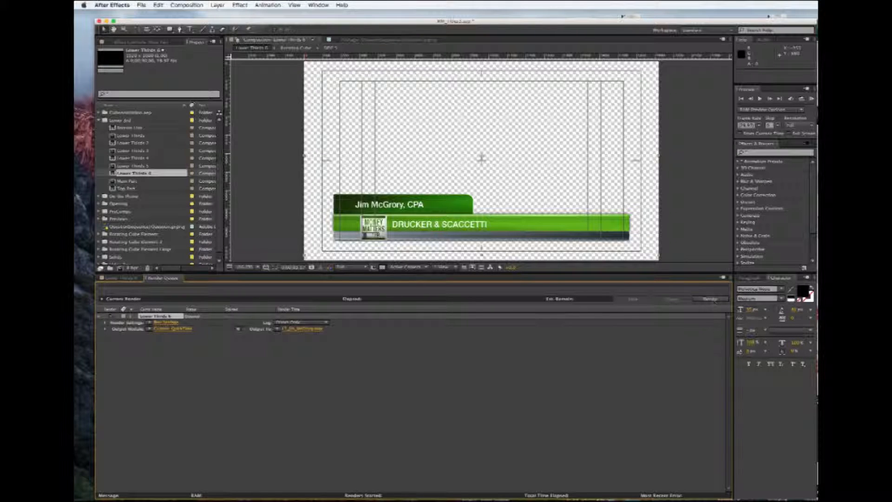
# - Return from the Render Queue to the Lower Thirds 6 composition timeline
pyautogui.click(710, 300)
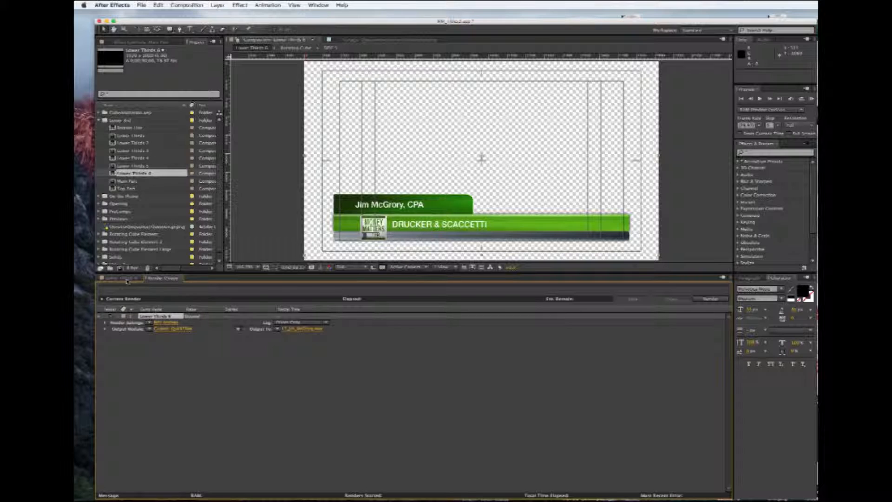
pyautogui.click(117, 278)
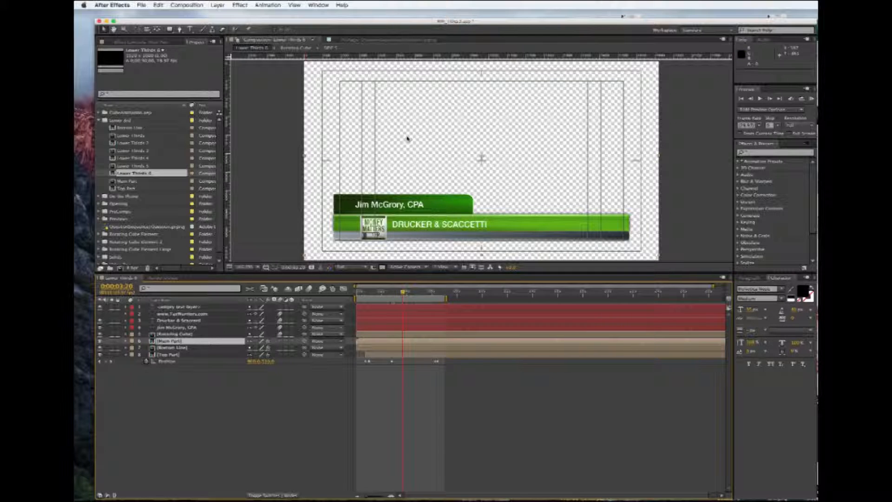
# - Queue Lower Thirds 6 a second time and name its output file 'LT_'
pyautogui.click(186, 5)
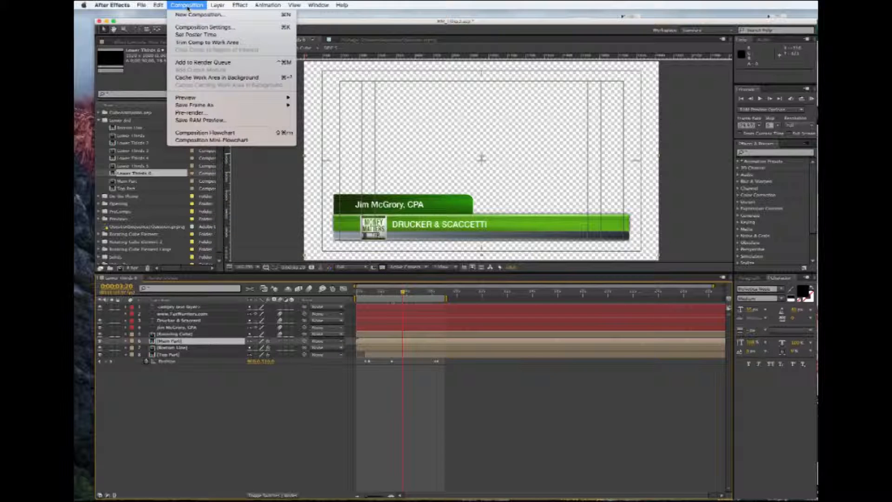
pyautogui.moveTo(199, 14)
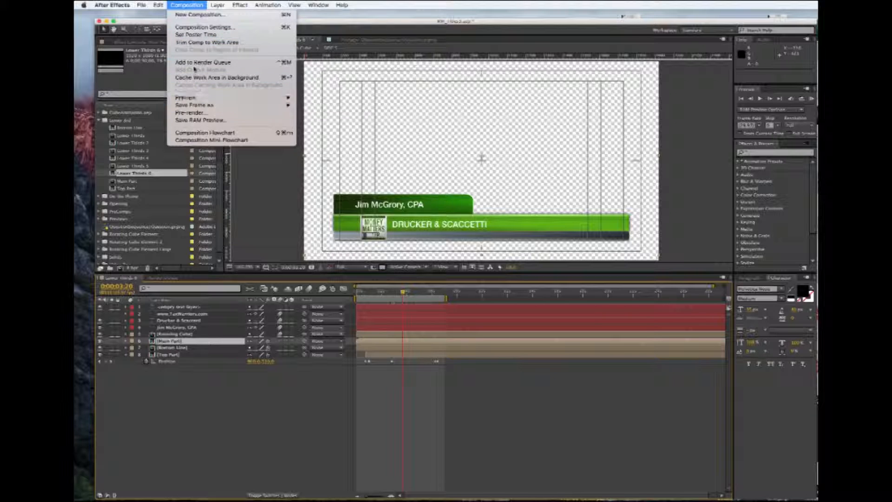
pyautogui.click(201, 63)
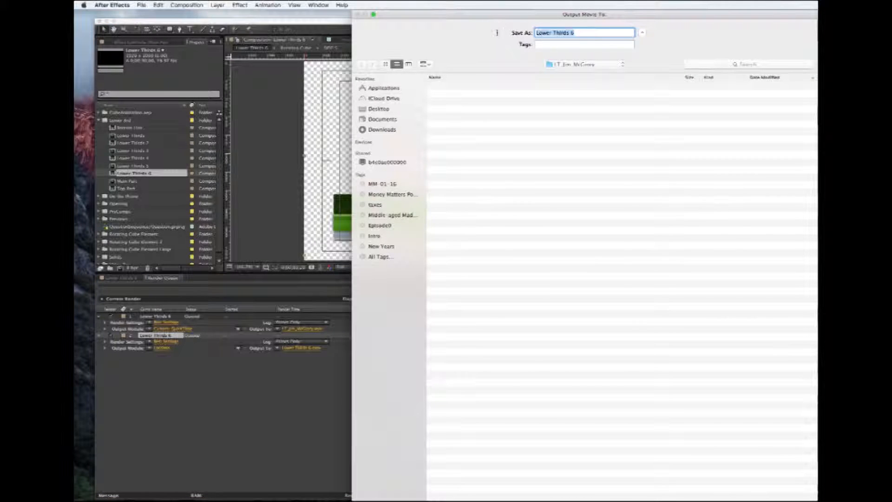
pyautogui.write('L')
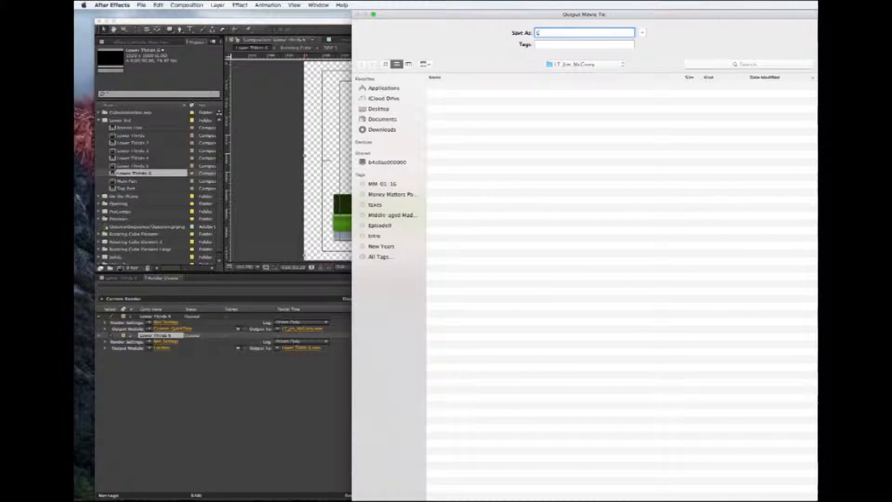
pyautogui.write('LT_')
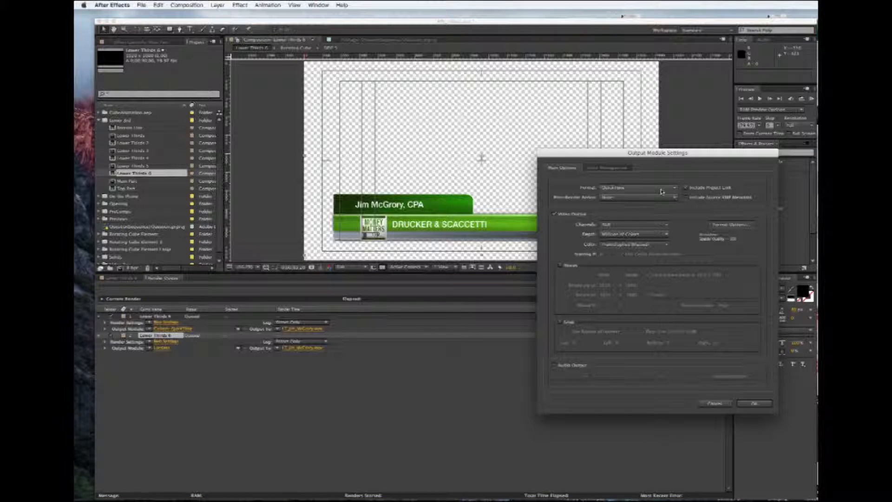
# - Set the second output to Targa Sequence, RGB + Alpha, with RLE compression enabled
pyautogui.click(638, 188)
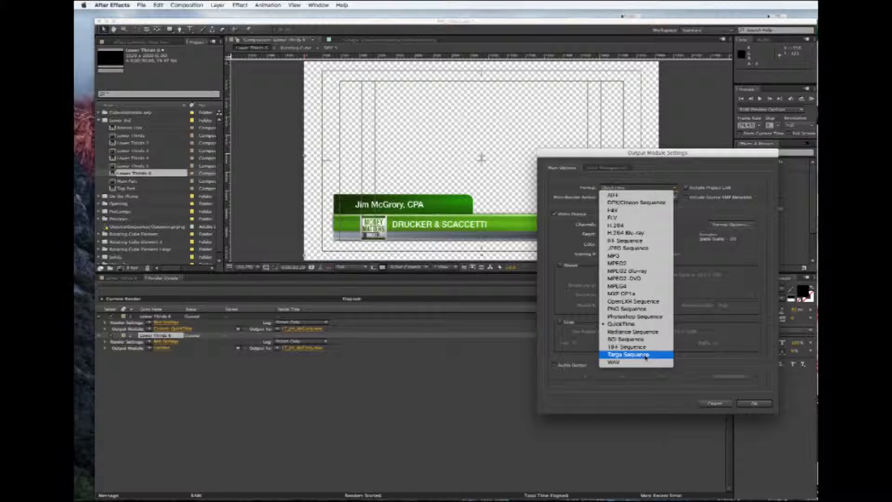
pyautogui.click(628, 354)
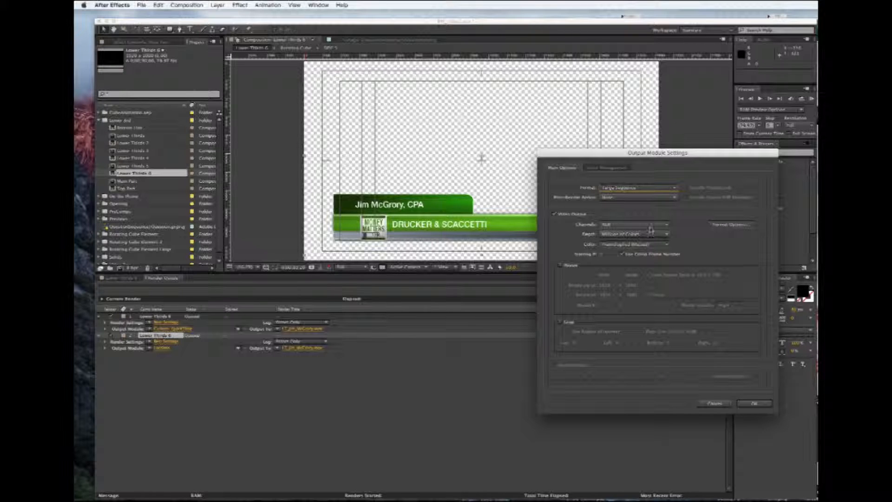
pyautogui.click(635, 224)
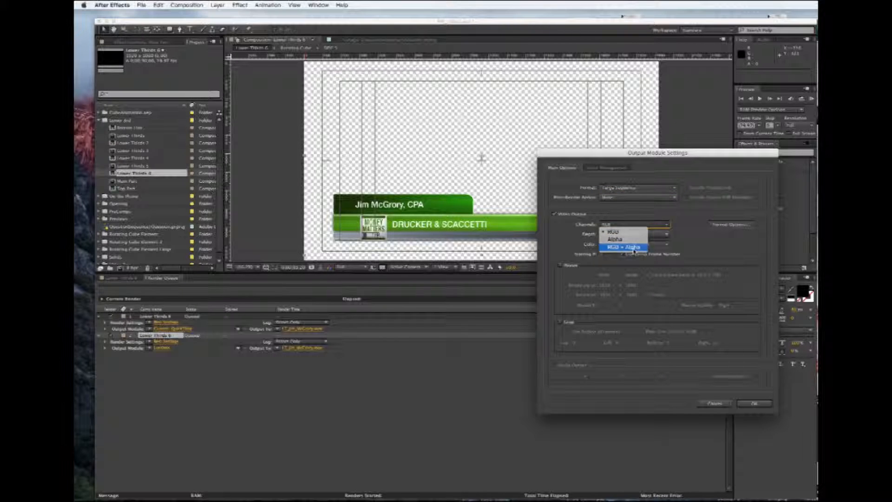
pyautogui.click(623, 248)
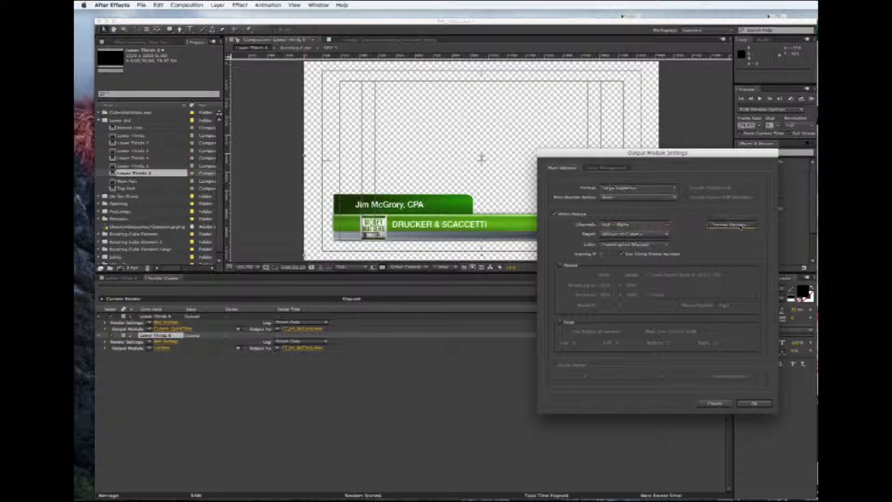
pyautogui.click(731, 224)
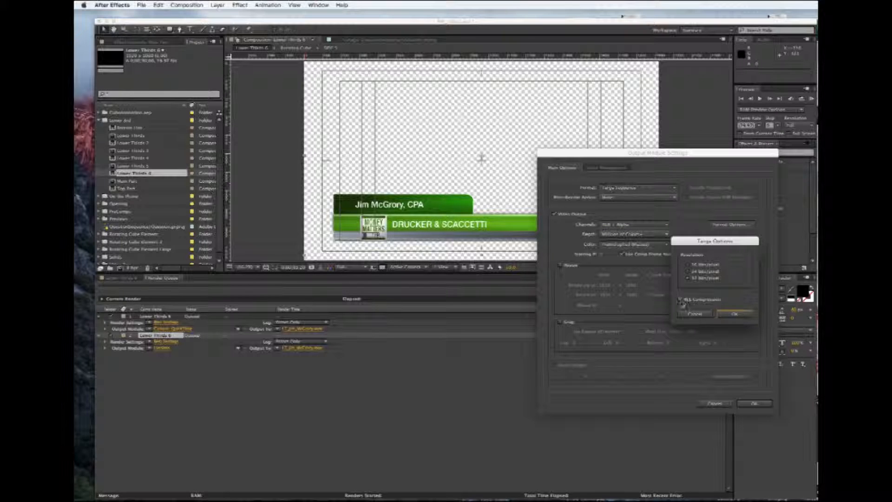
pyautogui.click(682, 300)
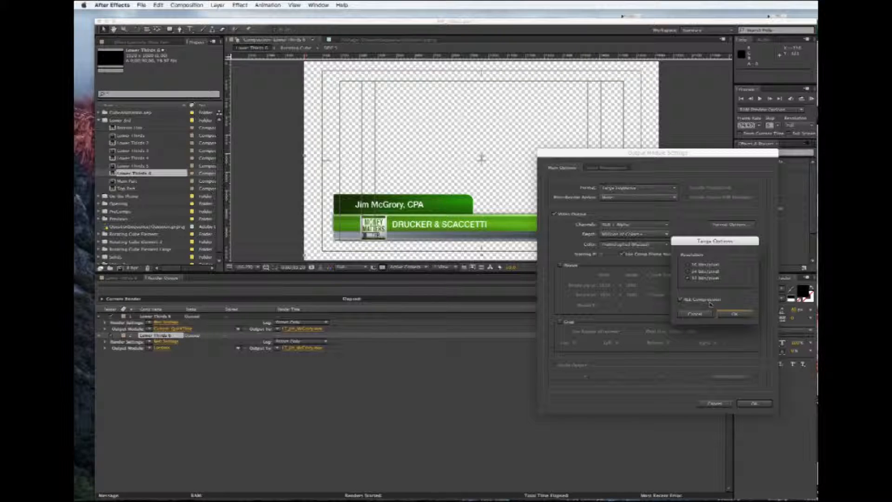
pyautogui.click(736, 315)
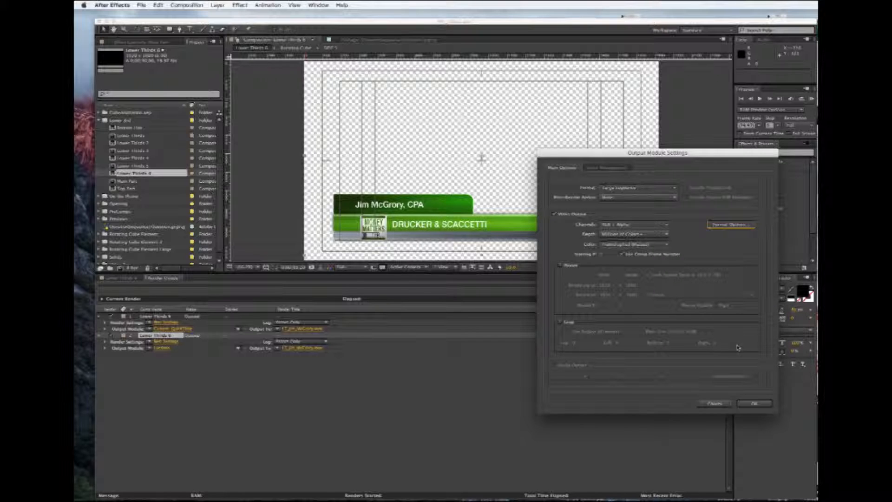
pyautogui.moveTo(659, 384)
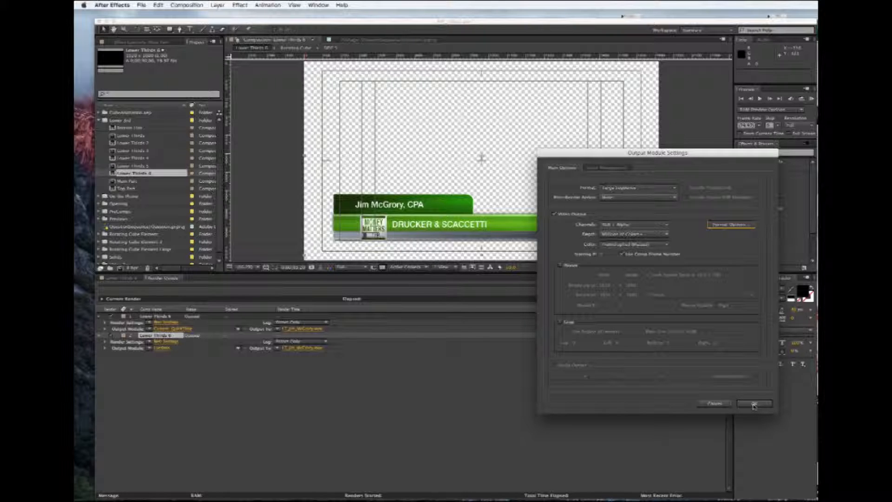
pyautogui.click(754, 403)
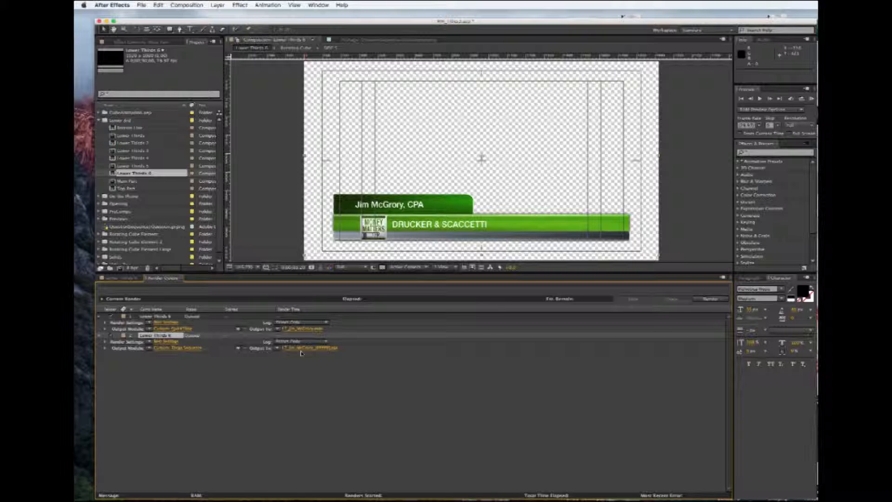
pyautogui.moveTo(287, 364)
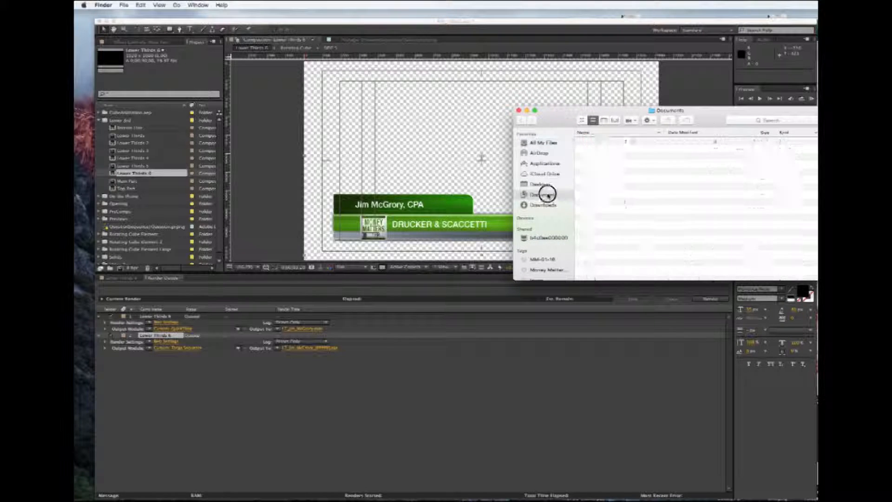
pyautogui.click(541, 194)
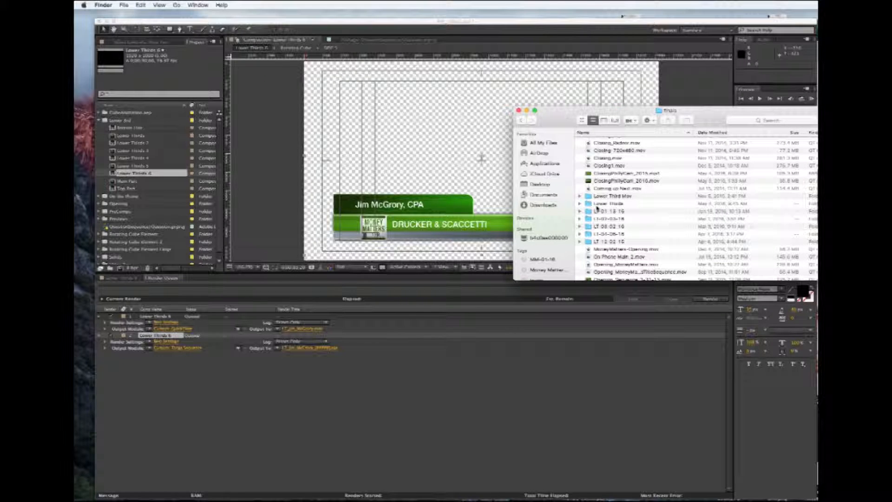
pyautogui.click(612, 204)
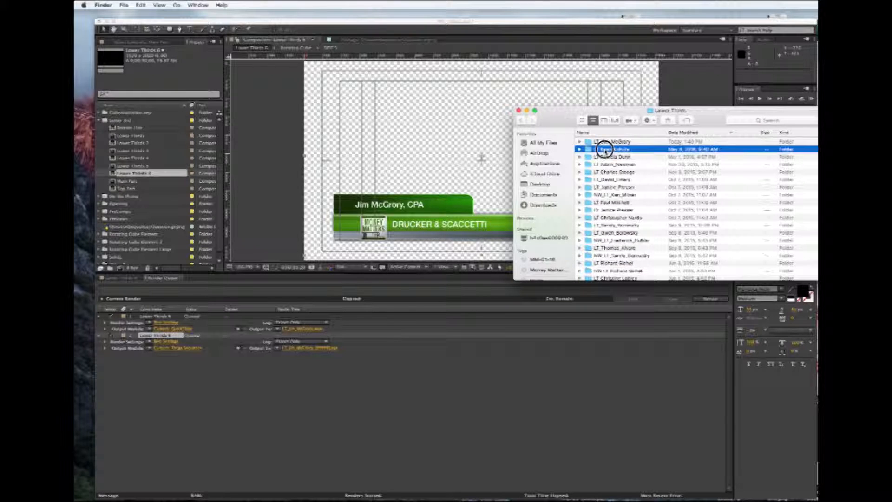
pyautogui.doubleClick(611, 149)
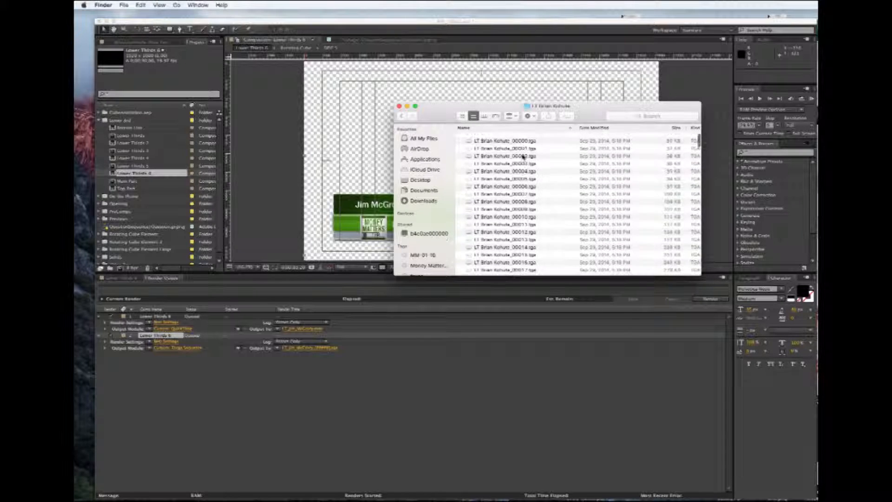
pyautogui.scroll(-3)
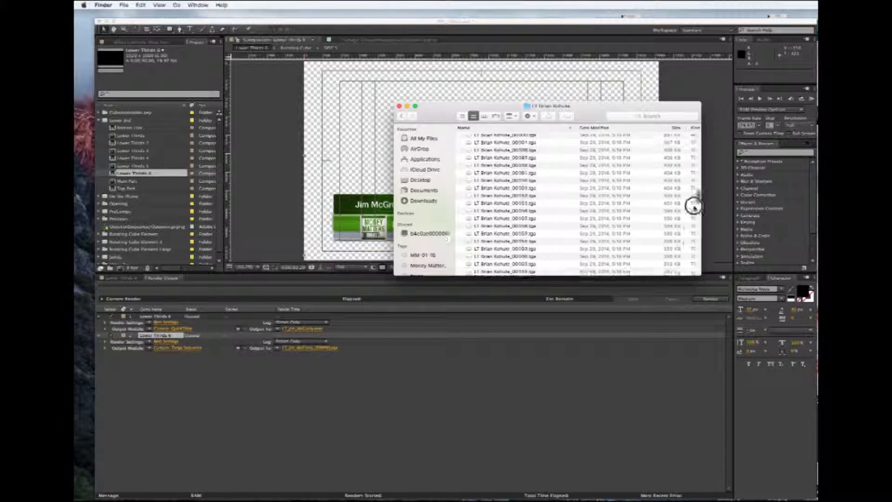
pyautogui.scroll(-3)
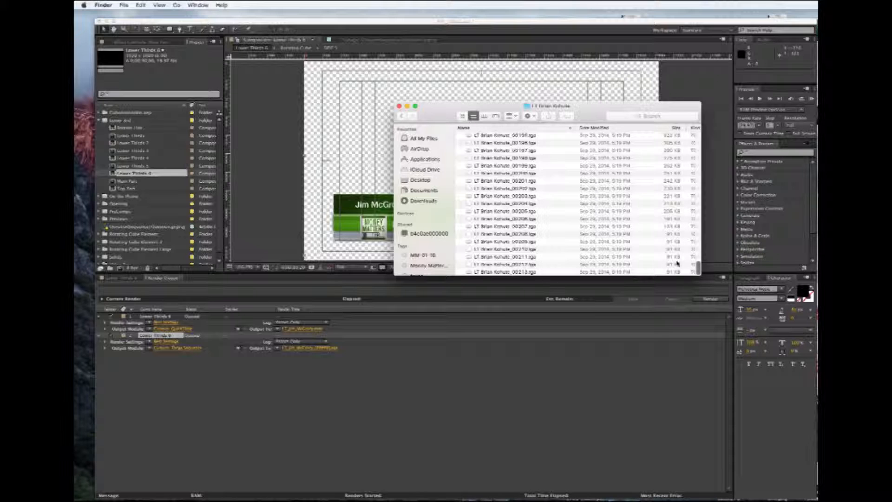